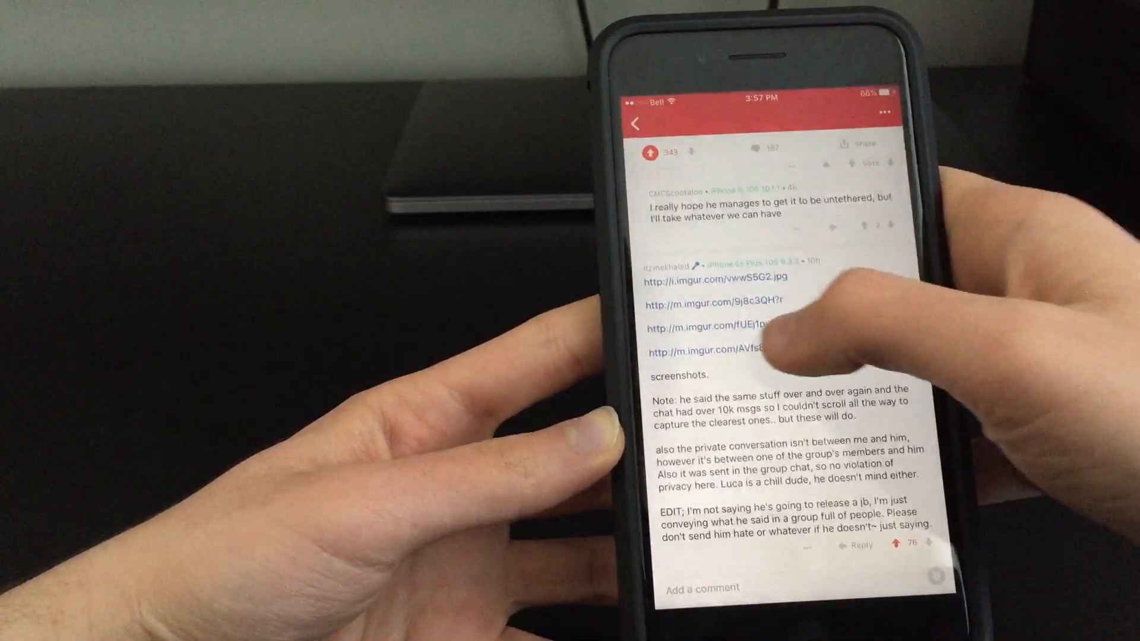
# View the linked imgur screenshot, then read down the thread to the replies asking about GSM MAGIC
pyautogui.click(701, 320)
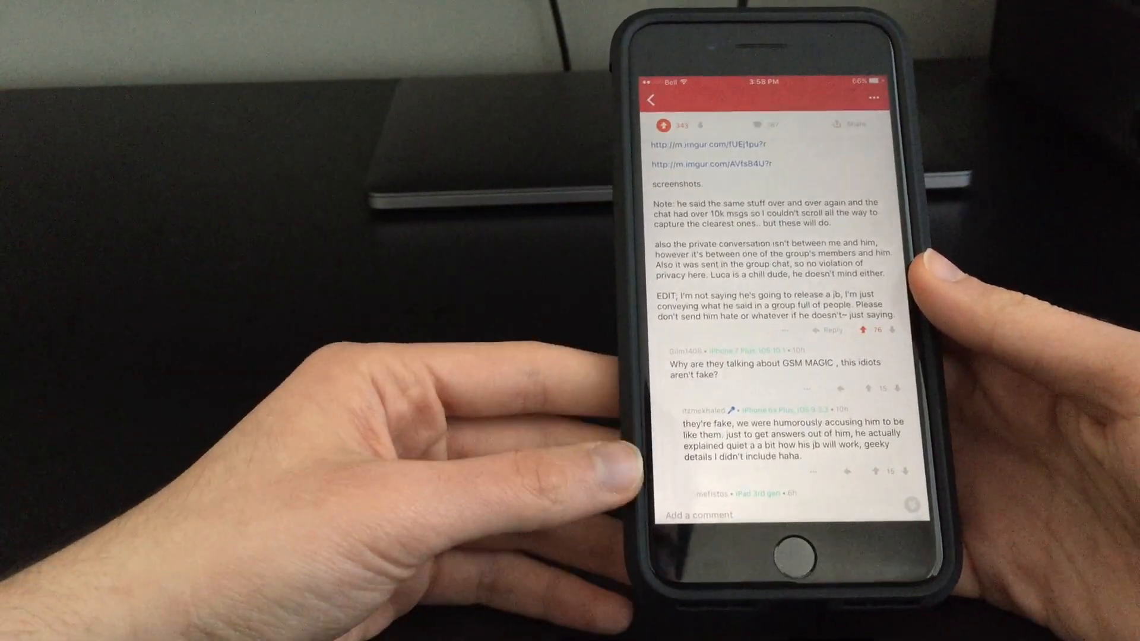
pyautogui.scroll(-3)
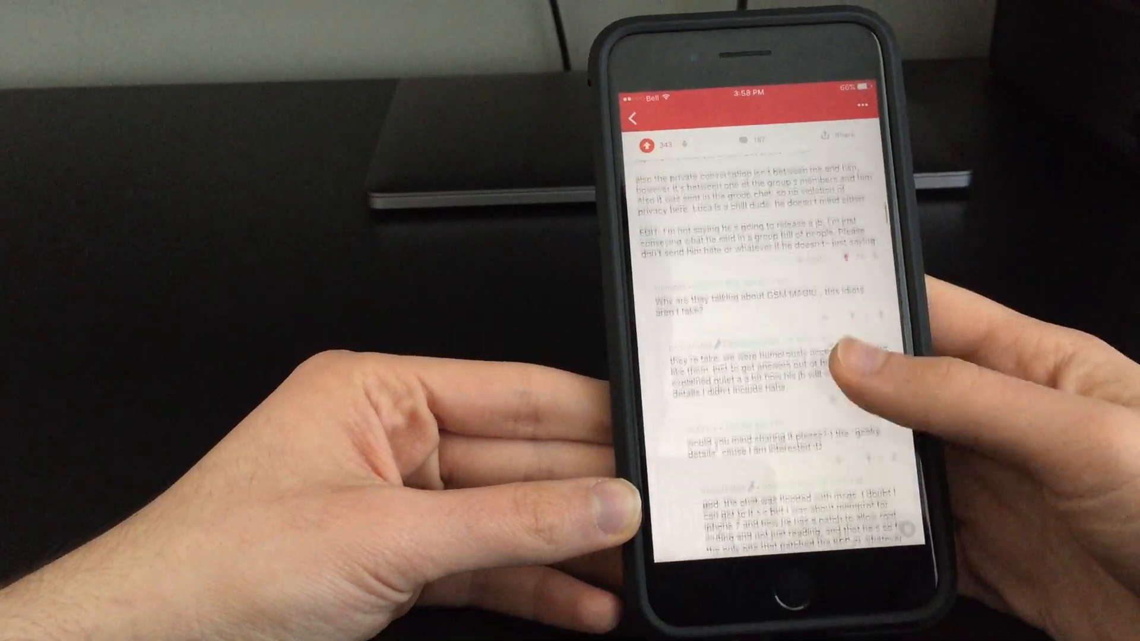